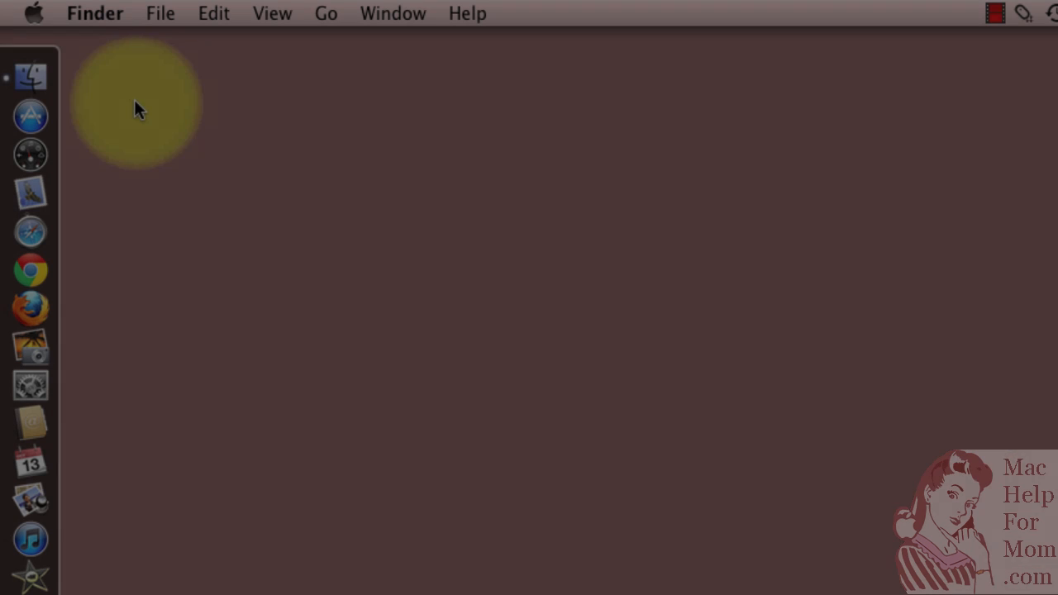
- Open the Apple menu from the Finder menu bar
{"action": "left_click", "coordinate": [33, 13]}
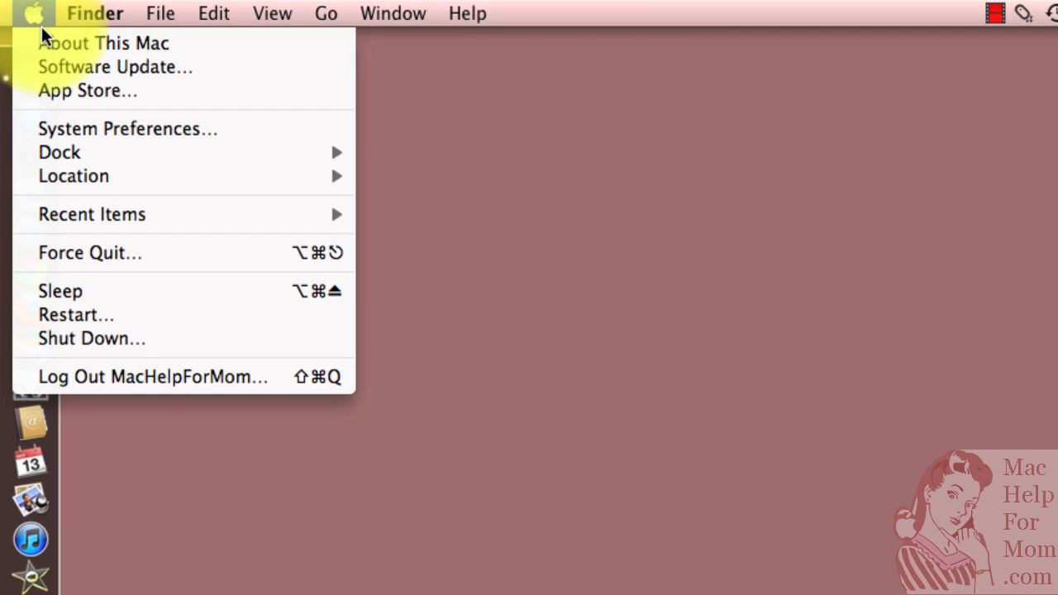
{"action": "mouse_move", "coordinate": [103, 43]}
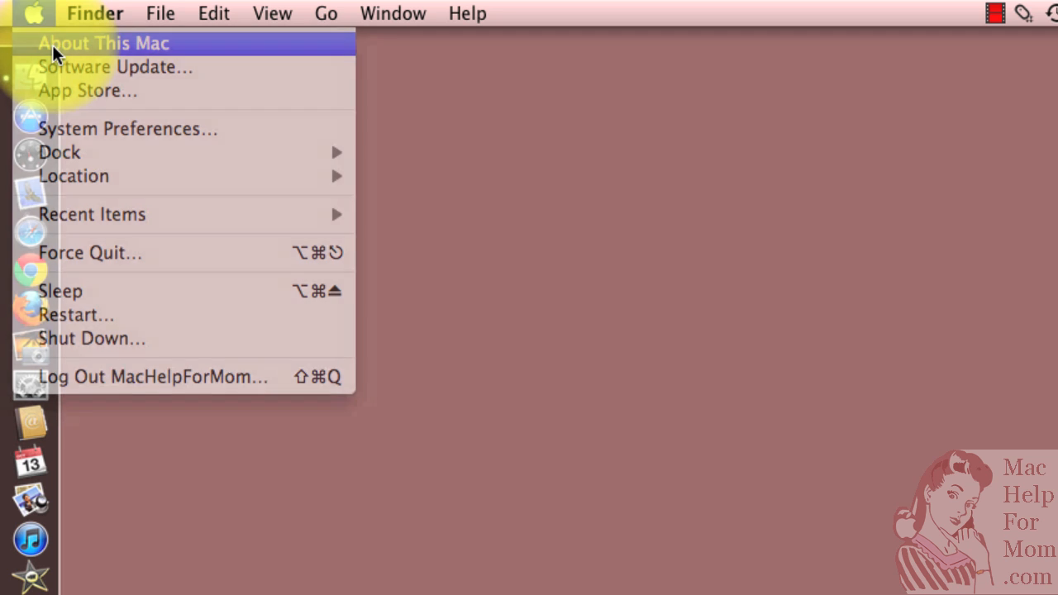
- Choose About This Mac to view the Mac OS X 10.6.8 hardware summary
{"action": "left_click", "coordinate": [103, 43]}
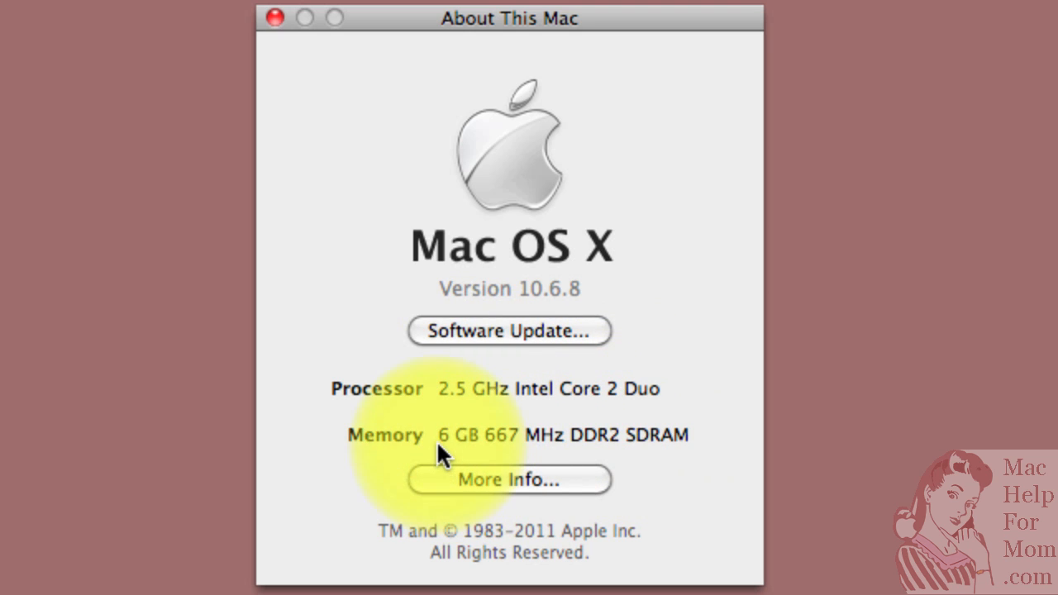
{"action": "mouse_move", "coordinate": [437, 454]}
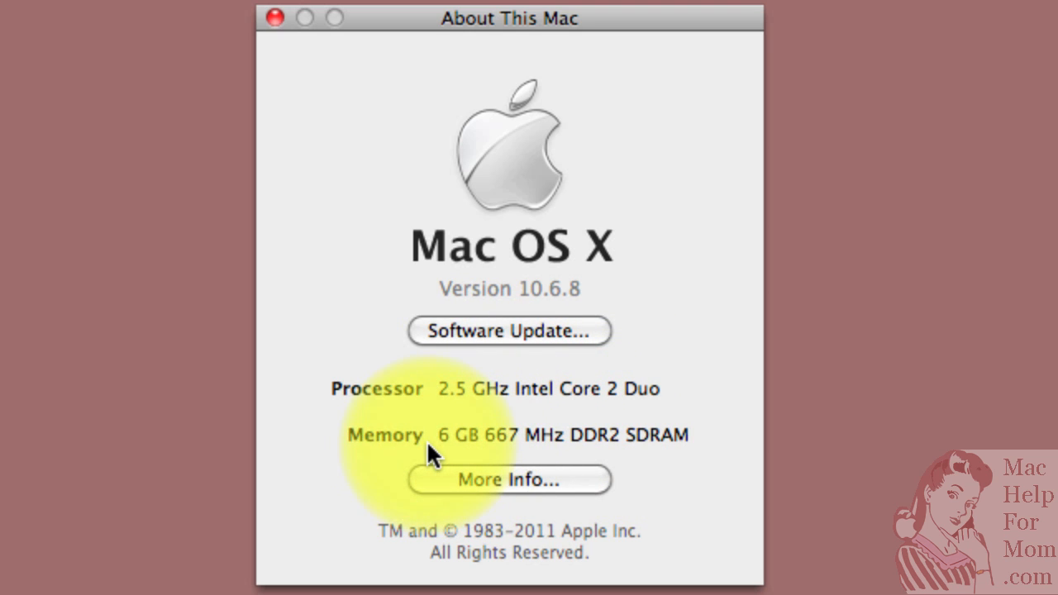
{"action": "mouse_move", "coordinate": [372, 451]}
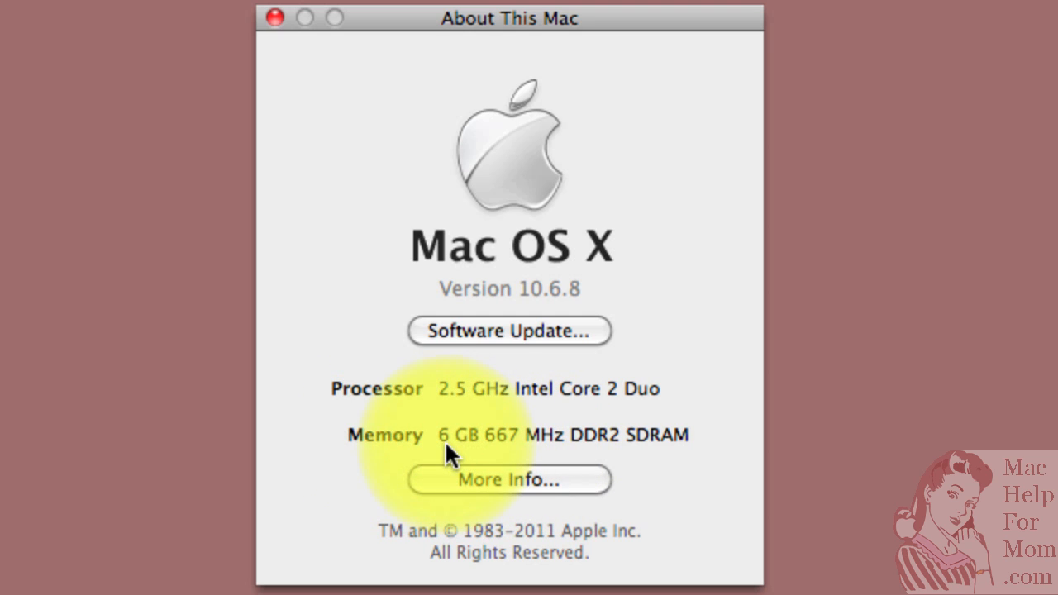
{"action": "mouse_move", "coordinate": [486, 449]}
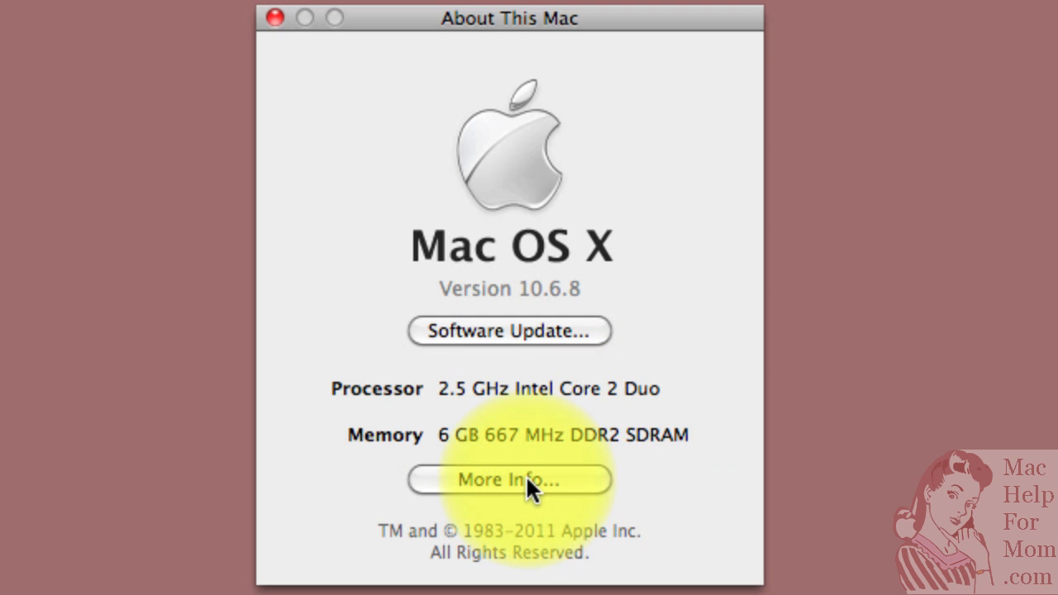
- Open More Info in System Profiler and collapse then re-expand the Hardware category
{"action": "left_click", "coordinate": [509, 479]}
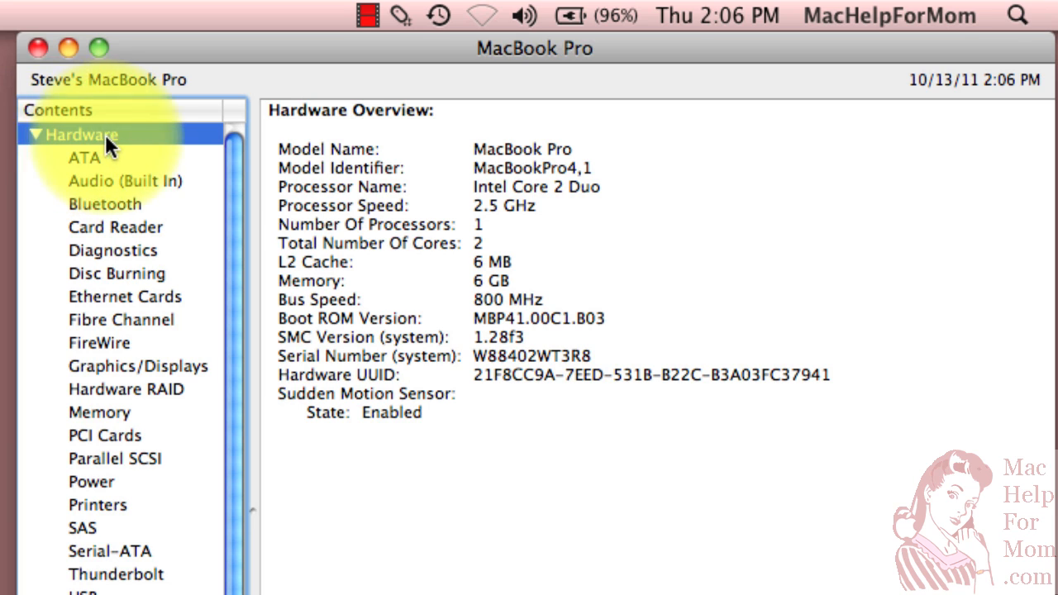
{"action": "left_click", "coordinate": [35, 135]}
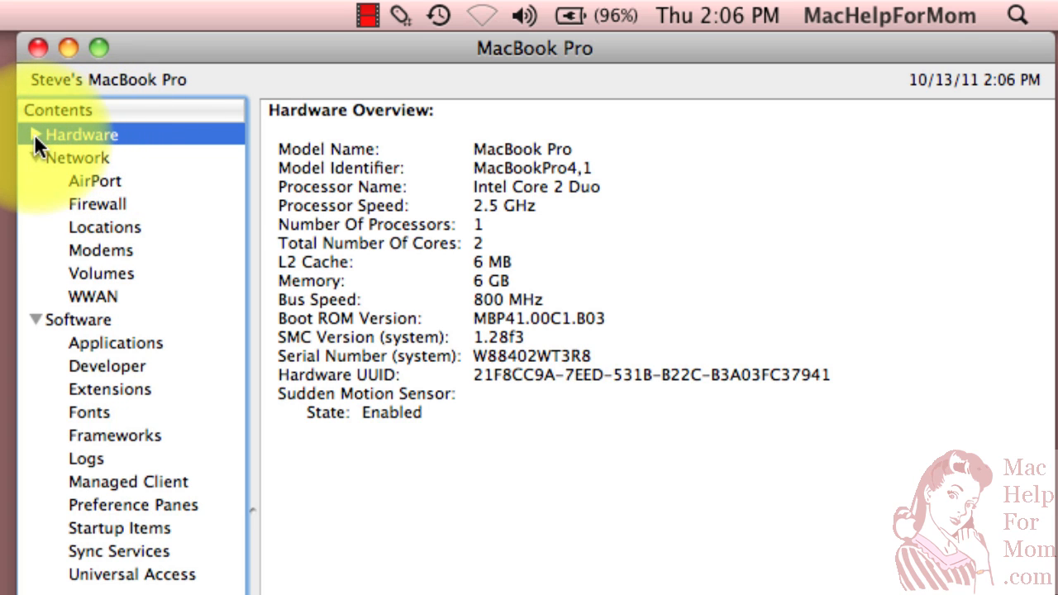
{"action": "left_click", "coordinate": [36, 135]}
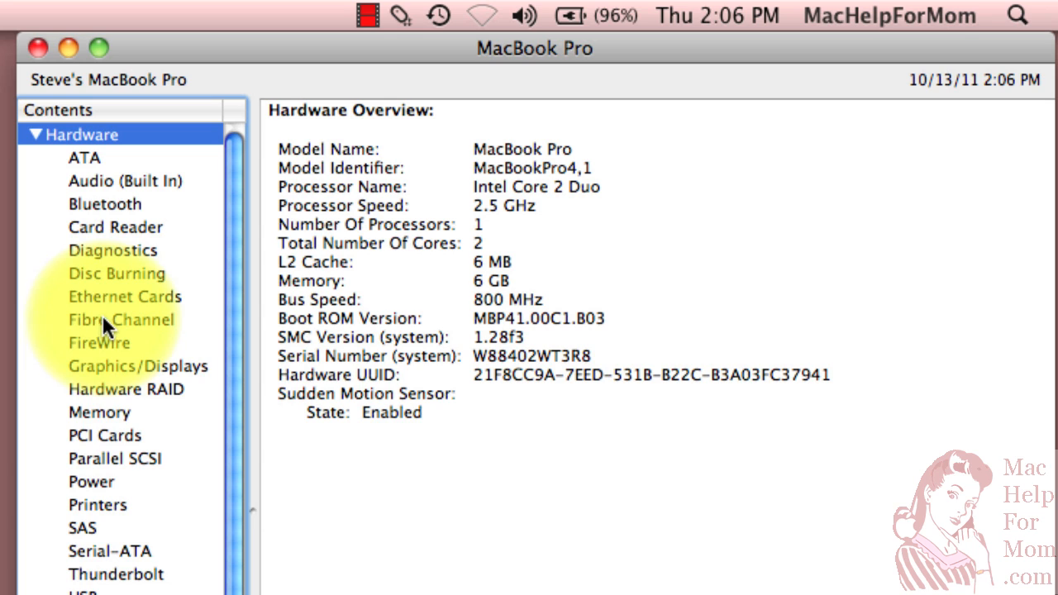
{"action": "mouse_move", "coordinate": [112, 421]}
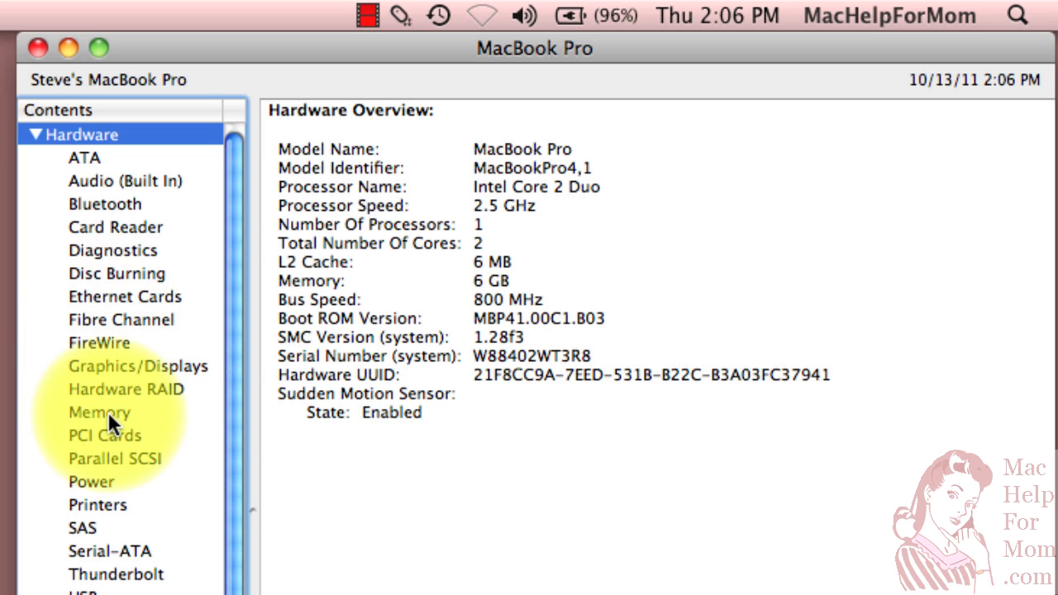
- Select Memory to show the 2 GB and 4 GB DDR2 667 MHz slots
{"action": "left_click", "coordinate": [99, 412]}
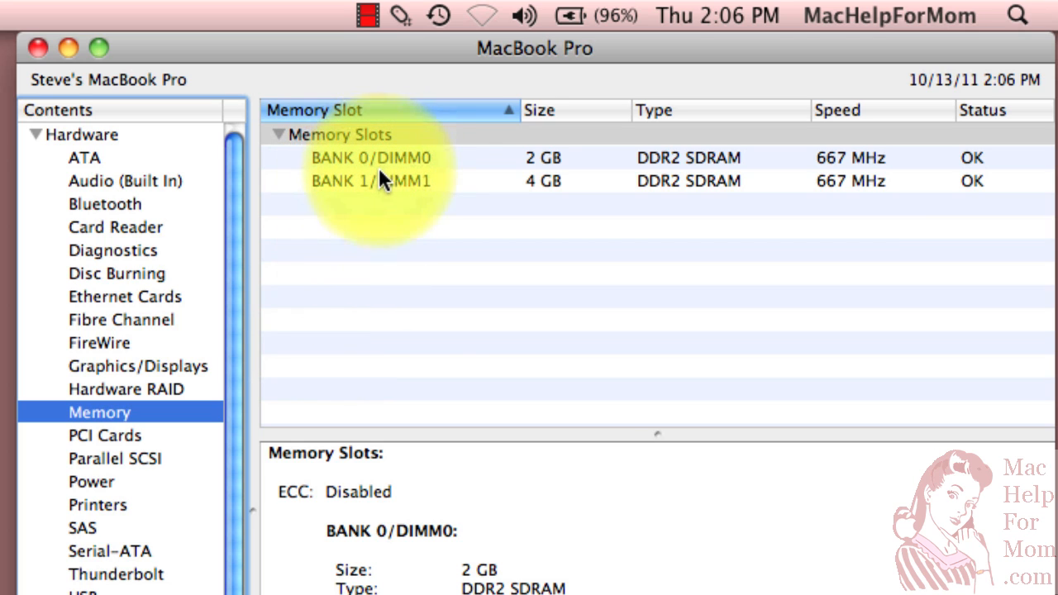
{"action": "mouse_move", "coordinate": [359, 191]}
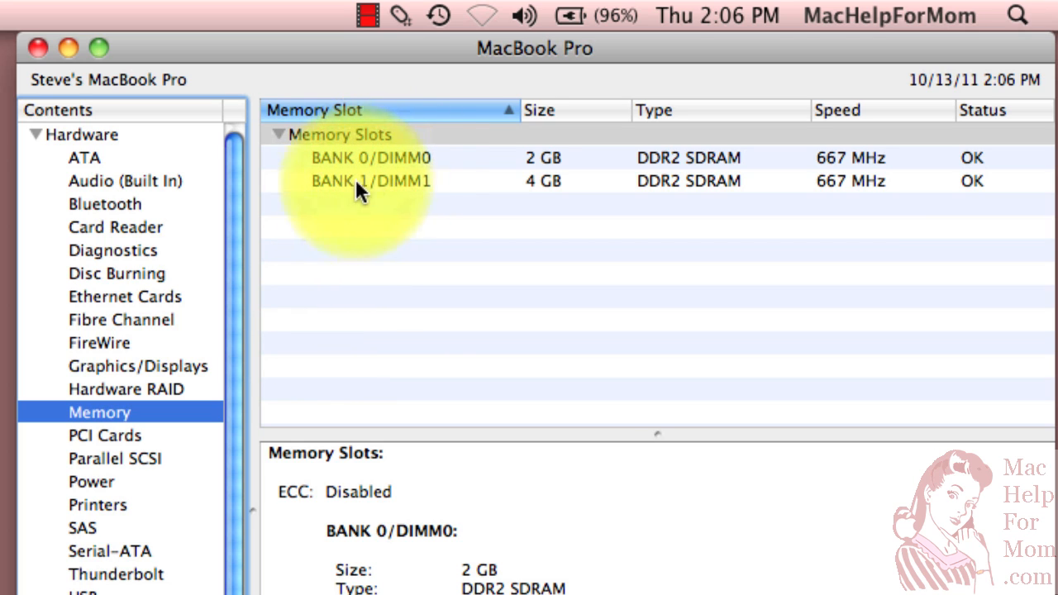
{"action": "mouse_move", "coordinate": [347, 169]}
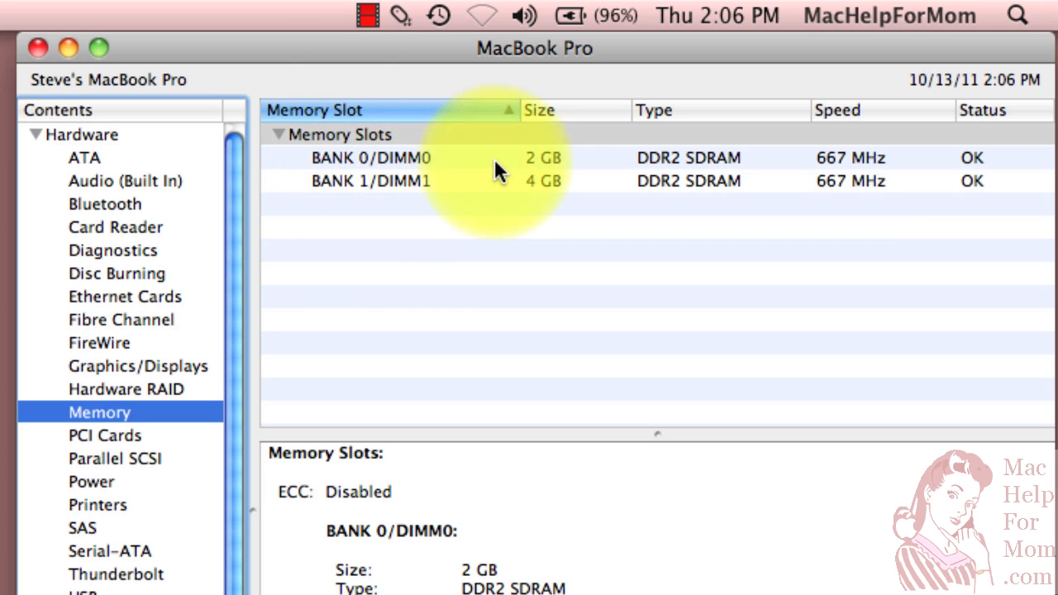
{"action": "mouse_move", "coordinate": [575, 170]}
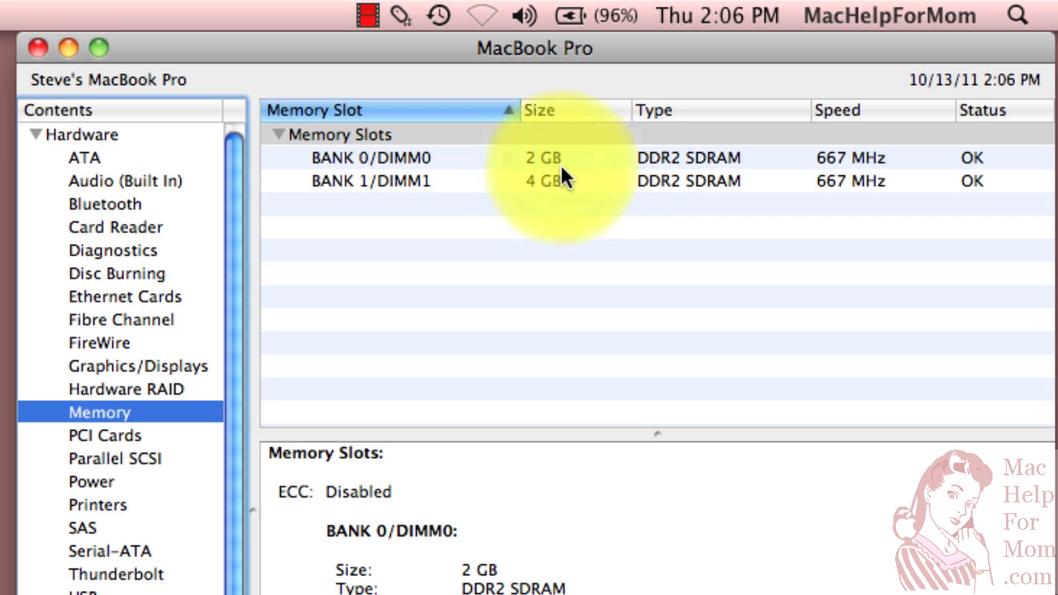
{"action": "mouse_move", "coordinate": [582, 183]}
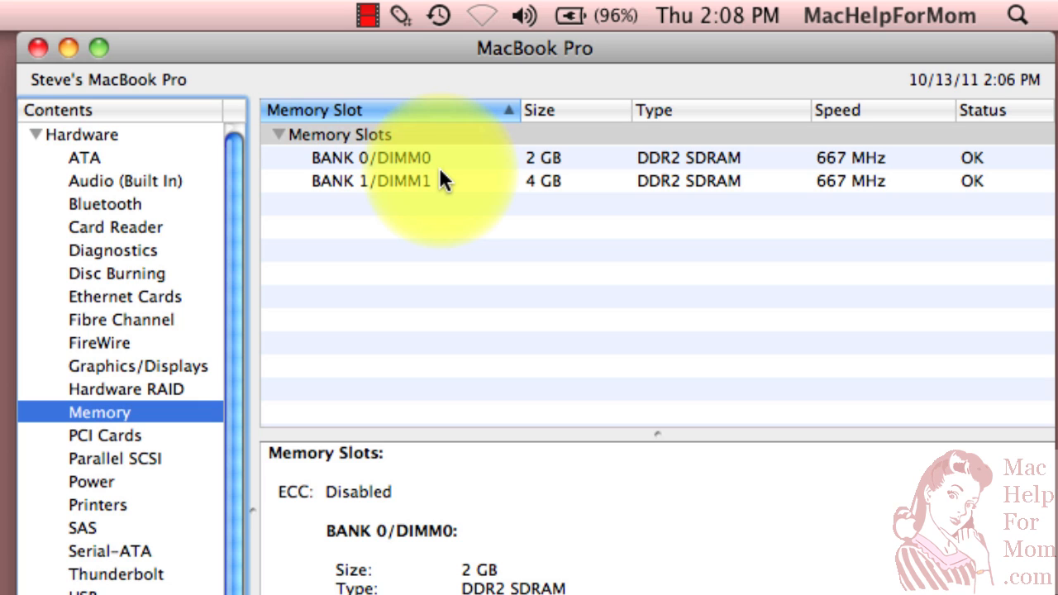
{"action": "mouse_move", "coordinate": [459, 182]}
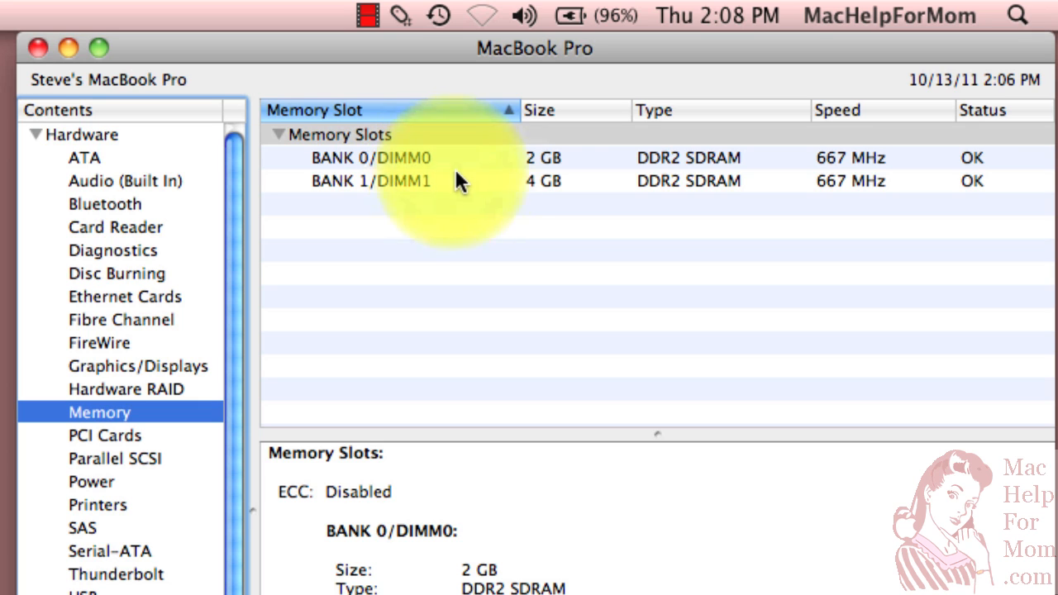
{"action": "mouse_move", "coordinate": [670, 149]}
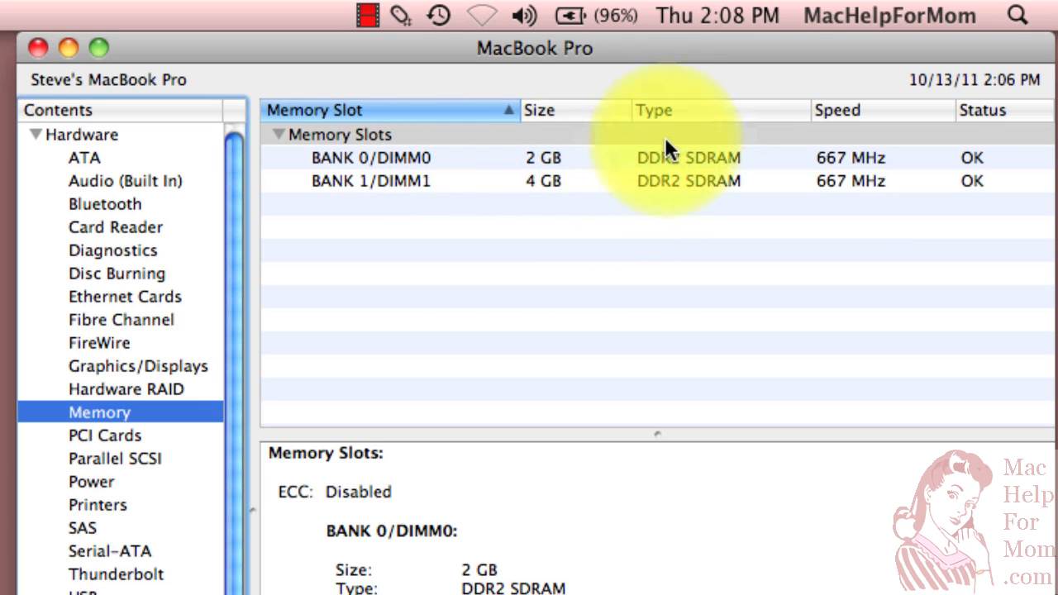
{"action": "mouse_move", "coordinate": [699, 191]}
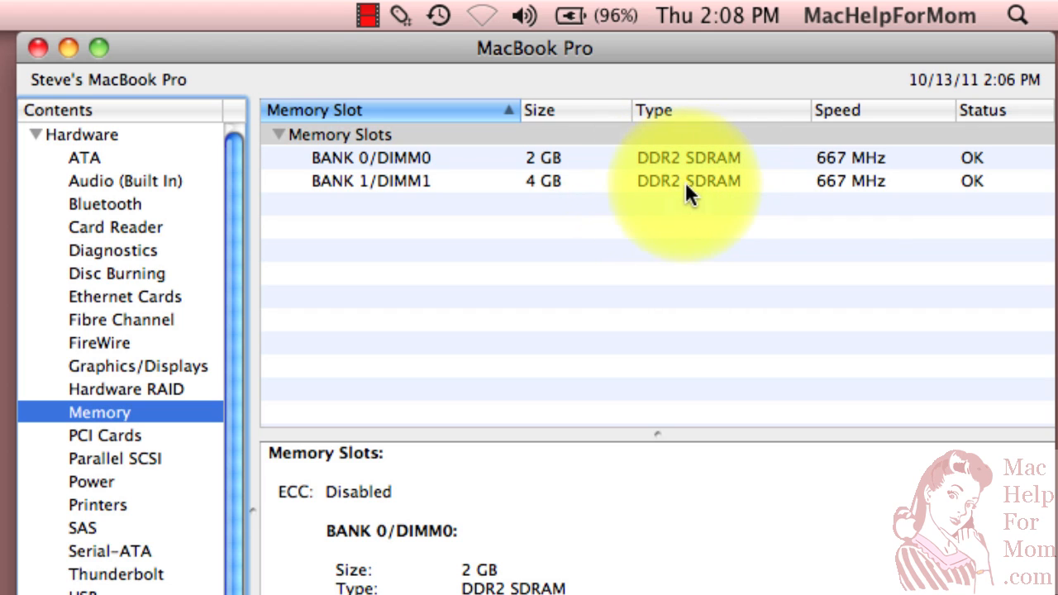
{"action": "mouse_move", "coordinate": [699, 192]}
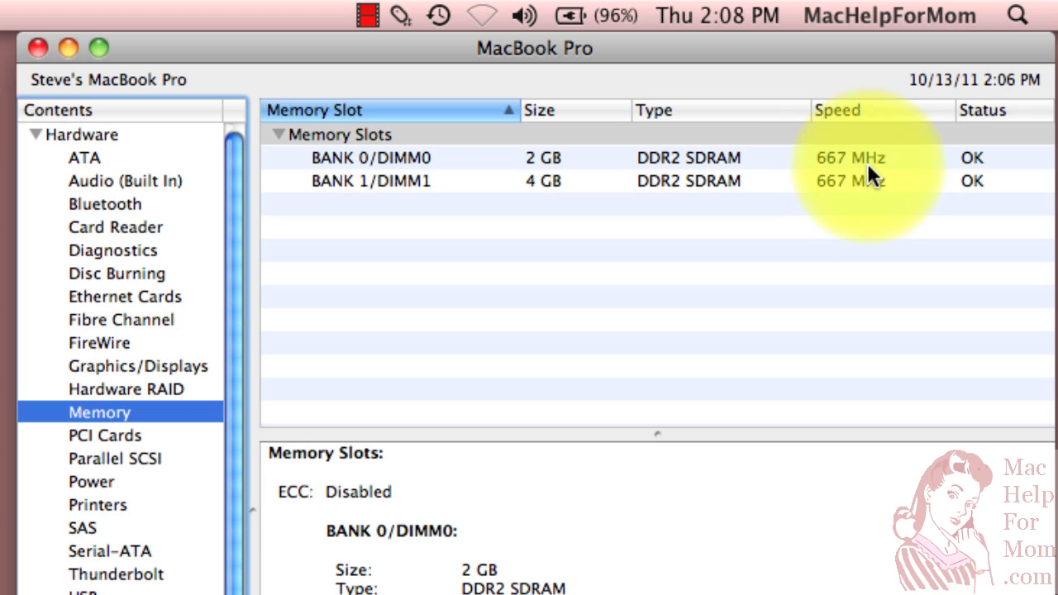
{"action": "mouse_move", "coordinate": [856, 170]}
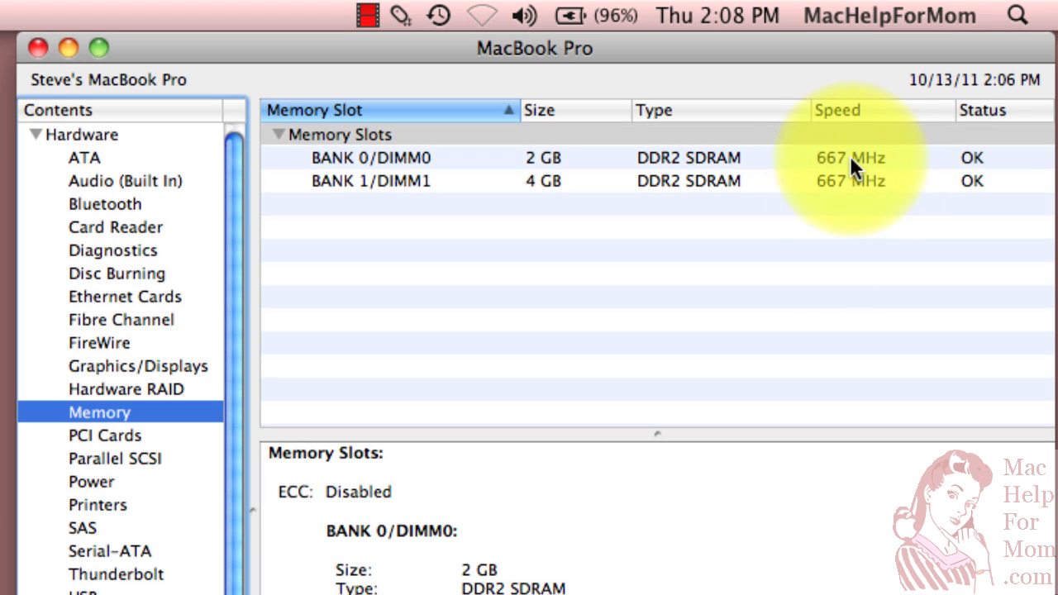
{"action": "mouse_move", "coordinate": [866, 171]}
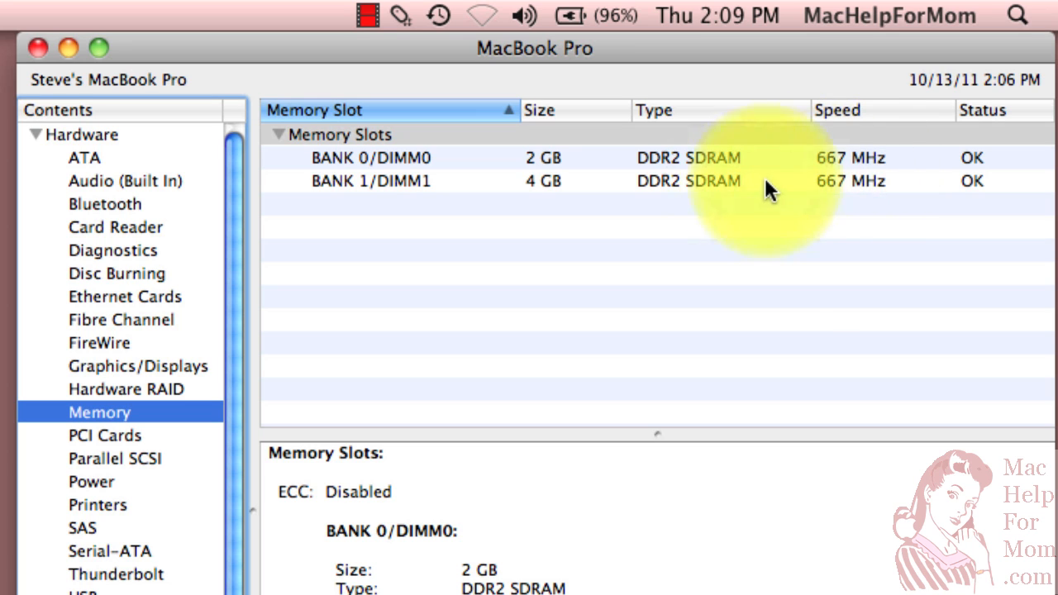
{"action": "mouse_move", "coordinate": [724, 186]}
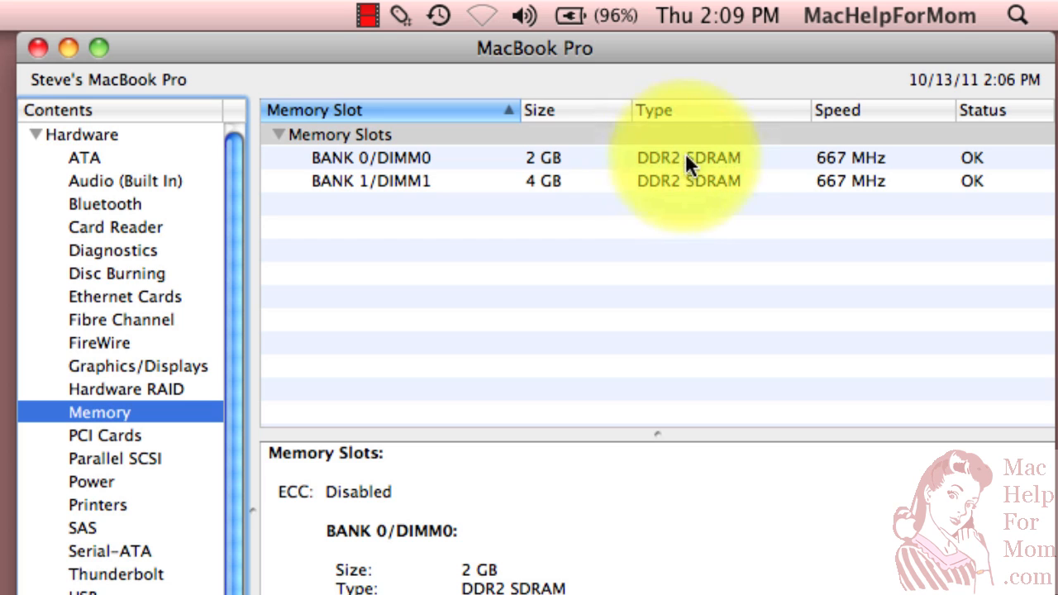
{"action": "mouse_move", "coordinate": [844, 174]}
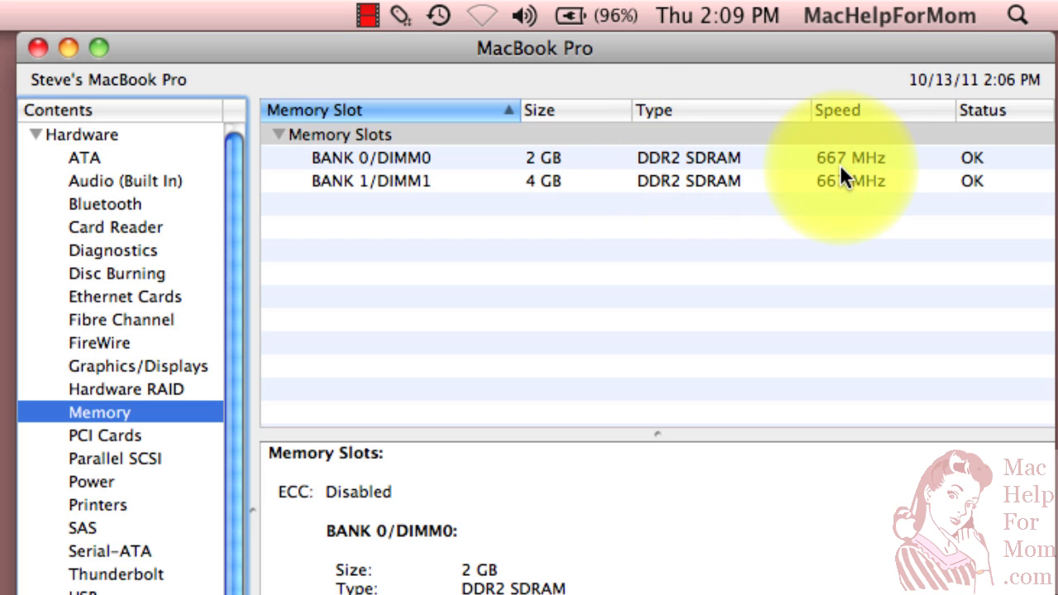
{"action": "left_click", "coordinate": [539, 110]}
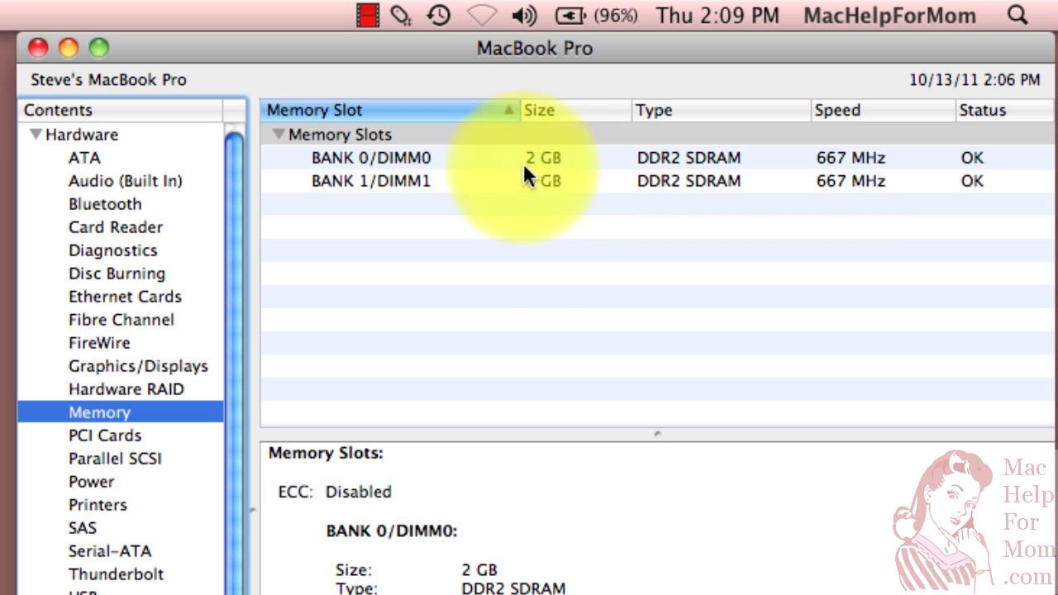
{"action": "mouse_move", "coordinate": [558, 169]}
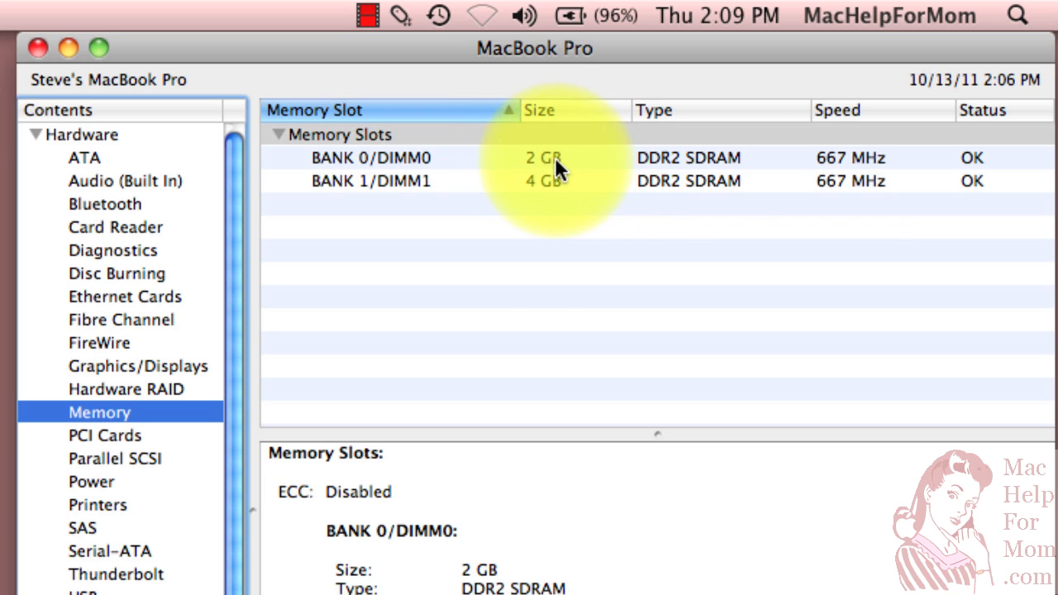
{"action": "mouse_move", "coordinate": [881, 178]}
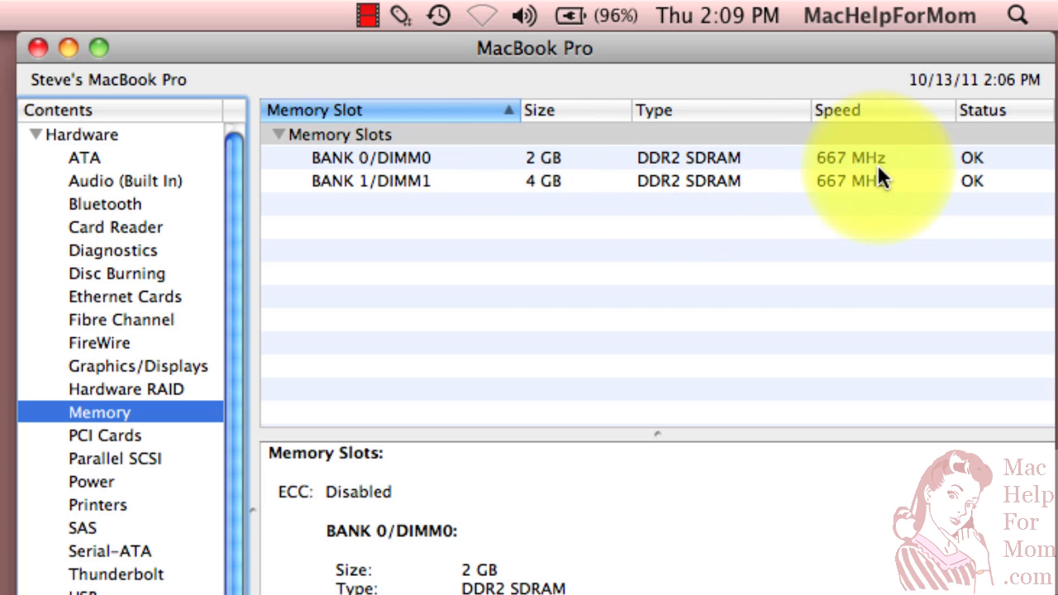